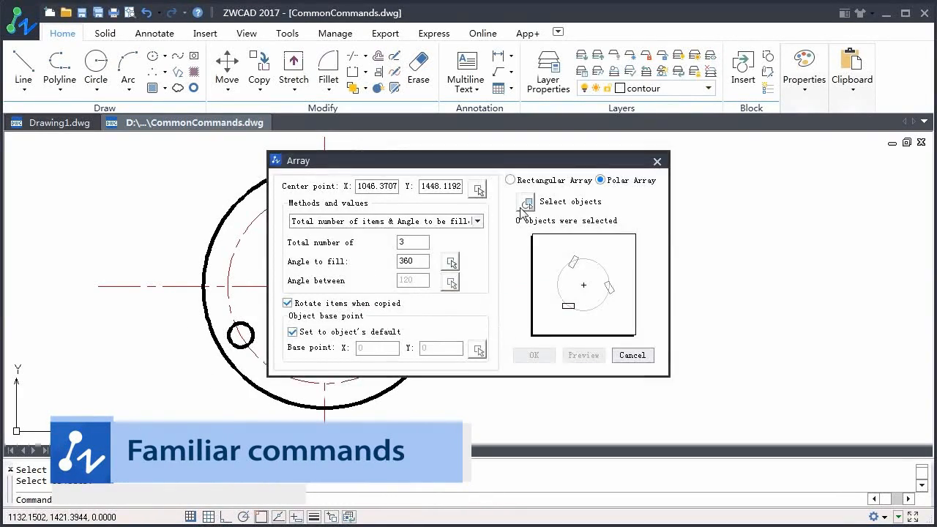
- Render the sofa scene with Interior No Sun lighting, Med. size and 20 passes
left_click(534, 355)
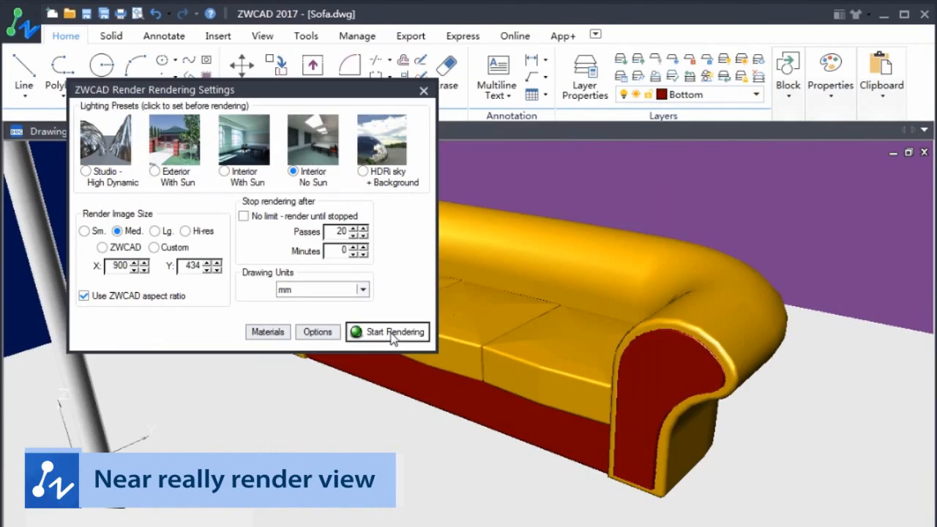
left_click(388, 331)
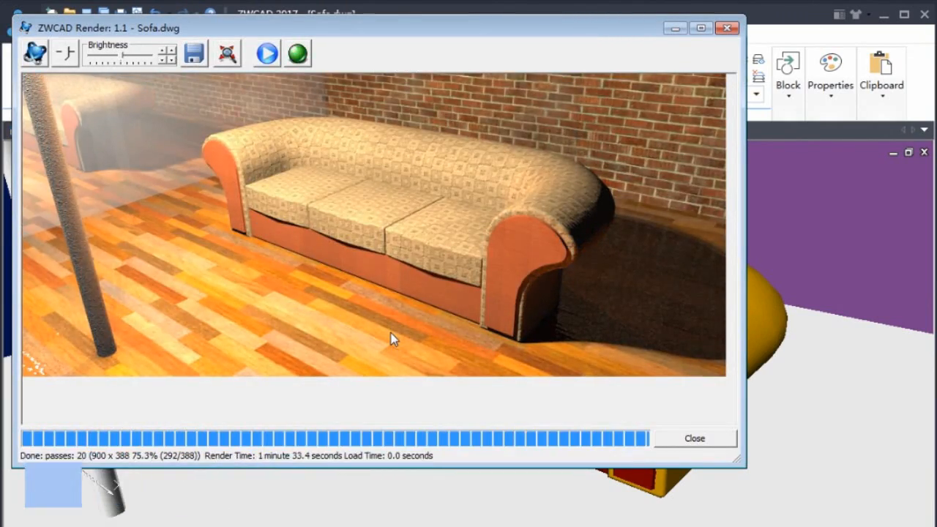